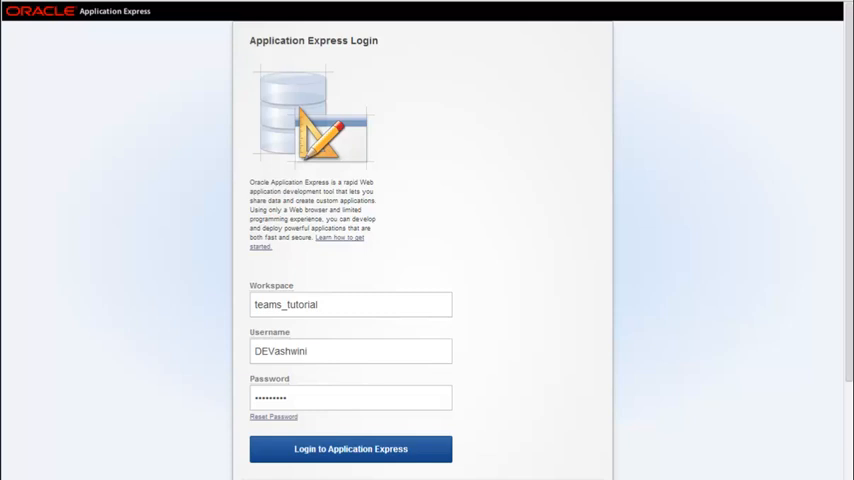
{"action": "mouse_move", "coordinate": [344, 382]}
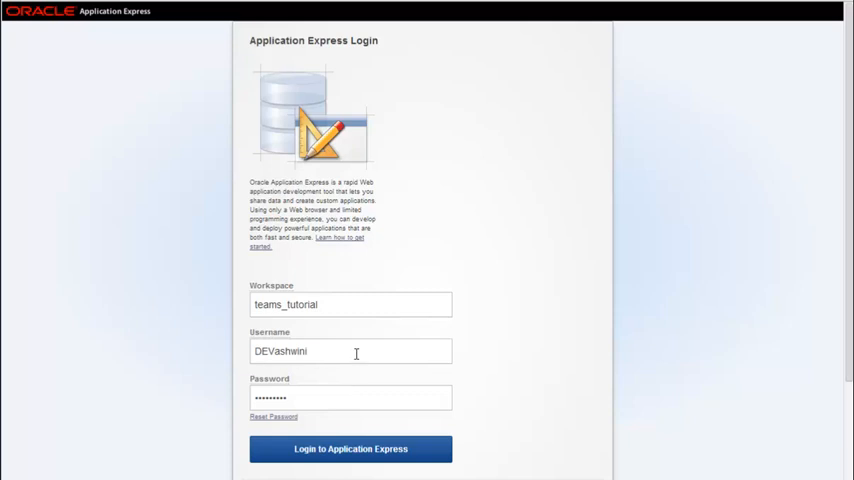
{"action": "mouse_move", "coordinate": [260, 418]}
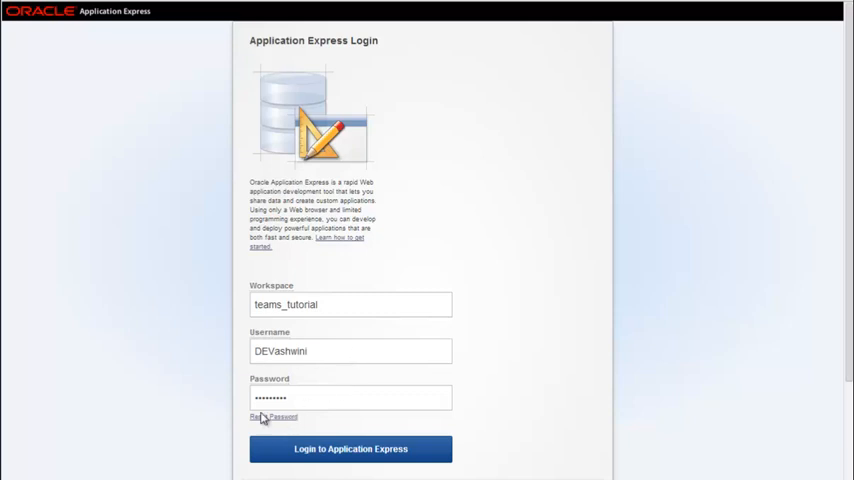
Step: Sign in to the APEX workspace and land on its home page
{"action": "left_click", "coordinate": [350, 448]}
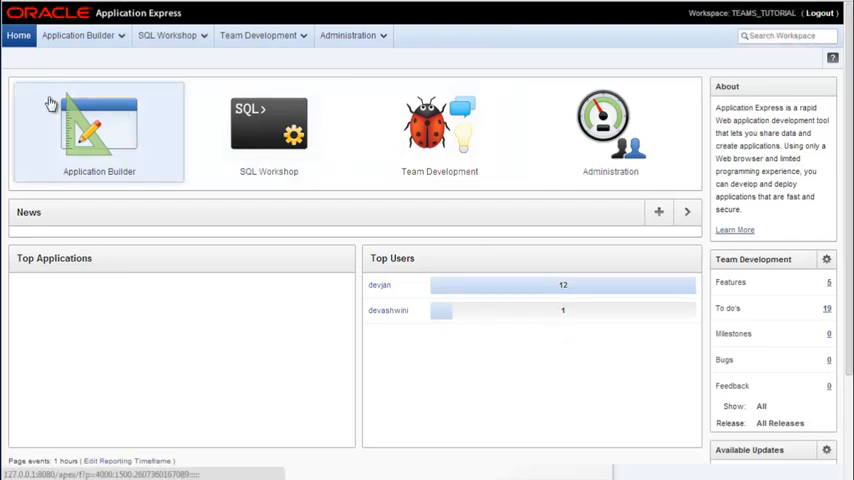
{"action": "mouse_move", "coordinate": [292, 132]}
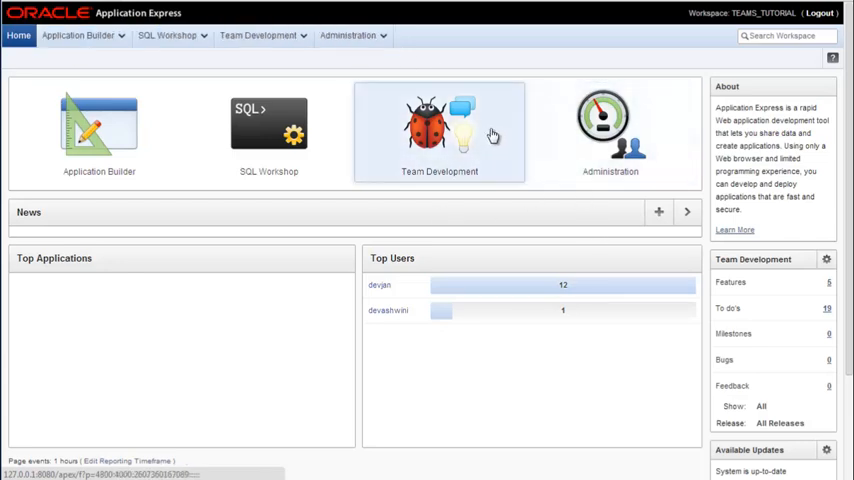
{"action": "mouse_move", "coordinate": [556, 178]}
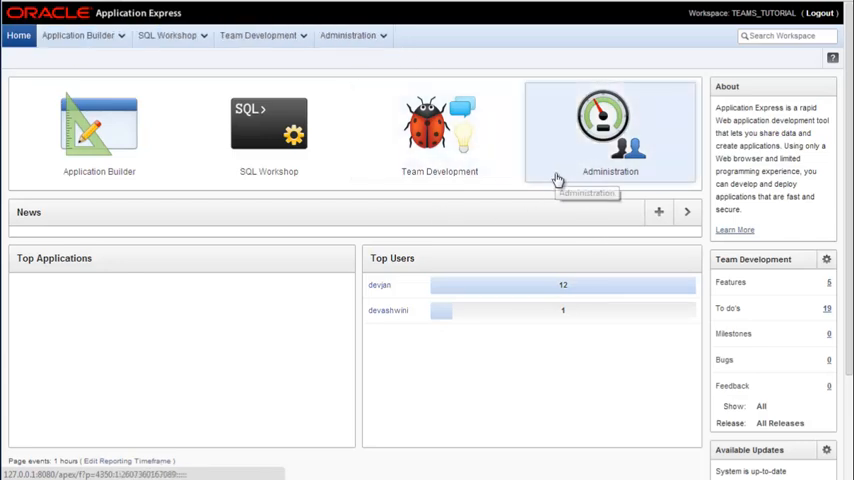
{"action": "mouse_move", "coordinate": [482, 224]}
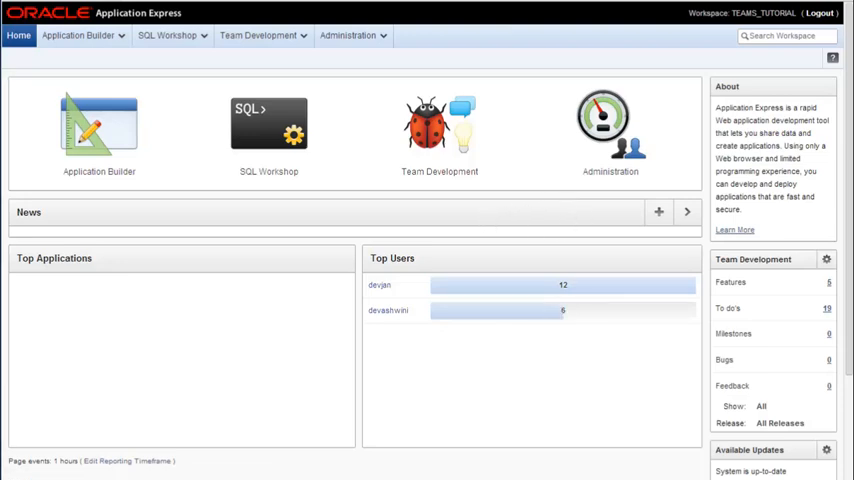
{"action": "mouse_move", "coordinate": [628, 78]}
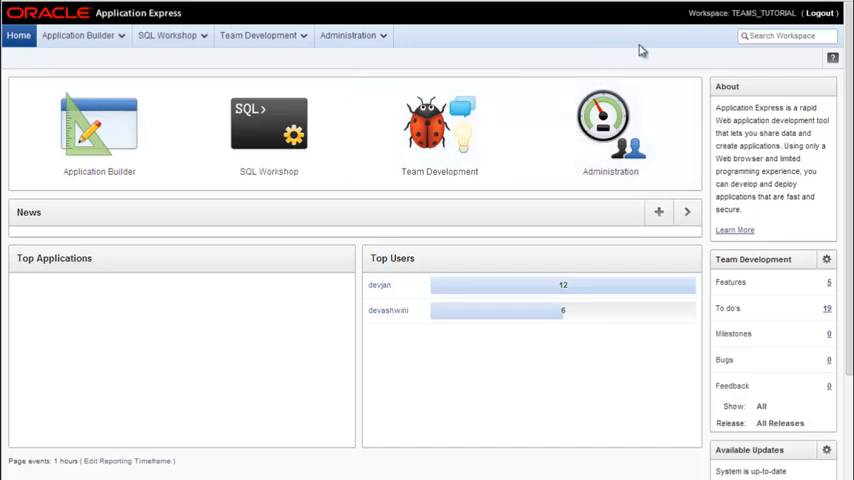
{"action": "mouse_move", "coordinate": [642, 50]}
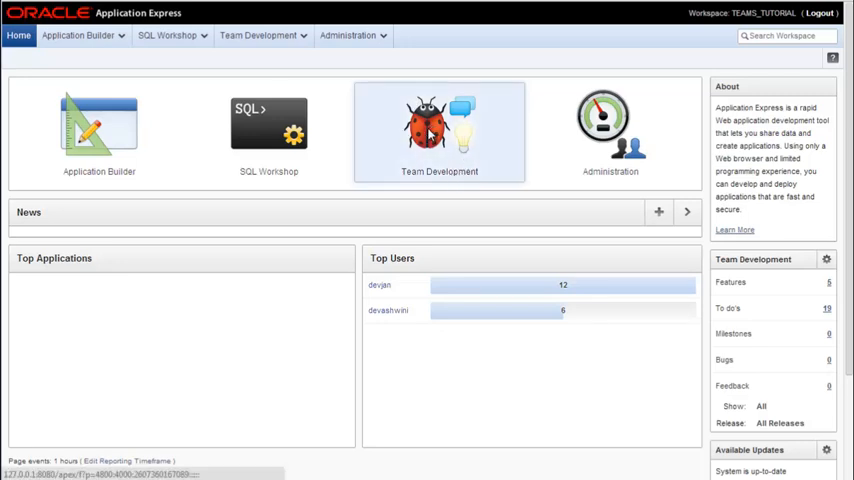
Step: Go to Team Development and bring up the To Dos dashboard of open and closed tasks per assignee
{"action": "left_click", "coordinate": [440, 130]}
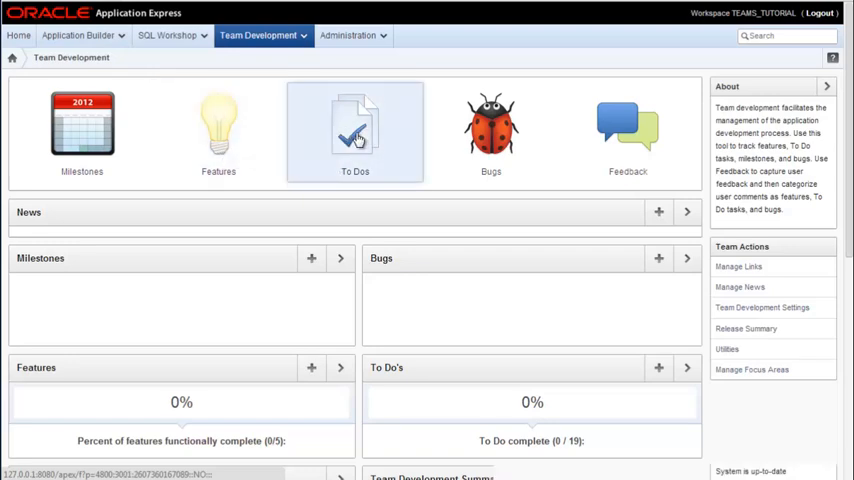
{"action": "left_click", "coordinate": [356, 126]}
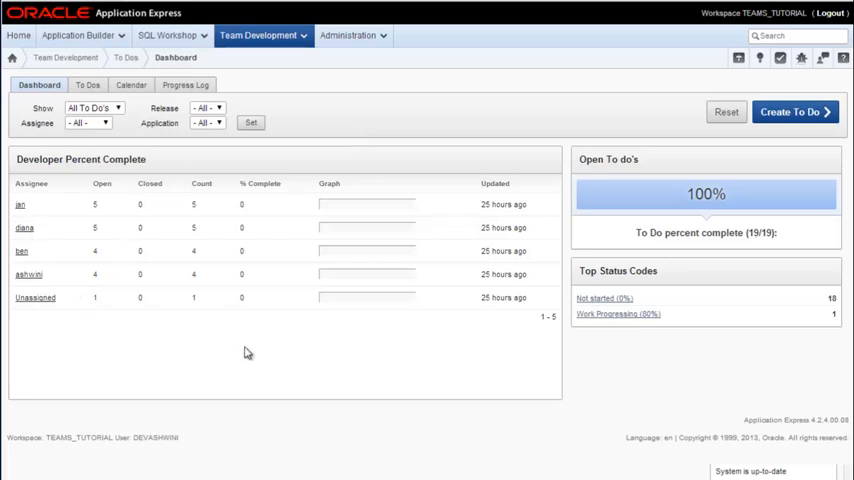
{"action": "mouse_move", "coordinate": [150, 356]}
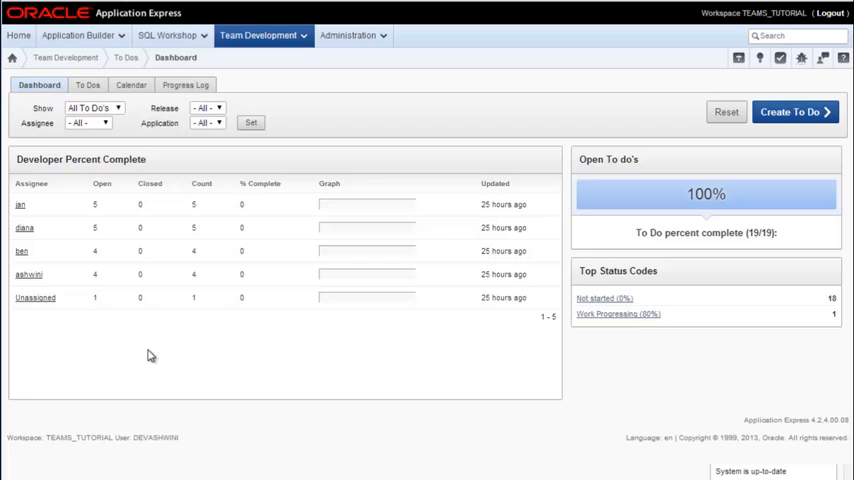
{"action": "mouse_move", "coordinate": [32, 312]}
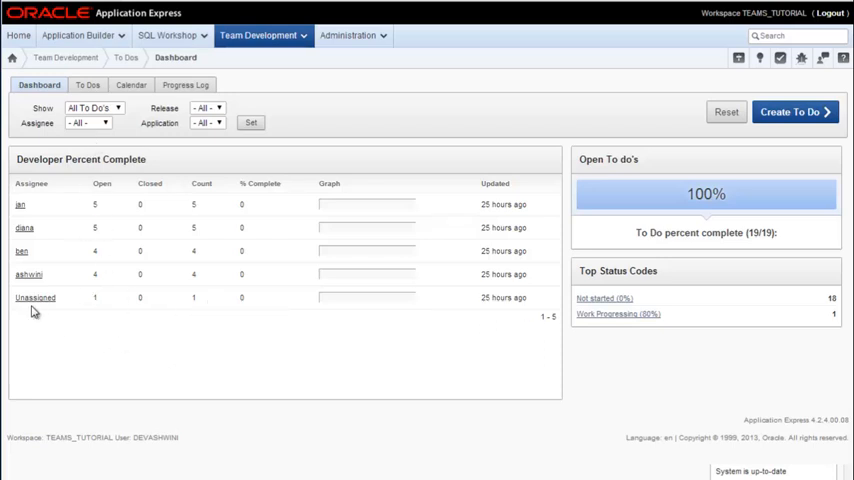
{"action": "mouse_move", "coordinate": [30, 276]}
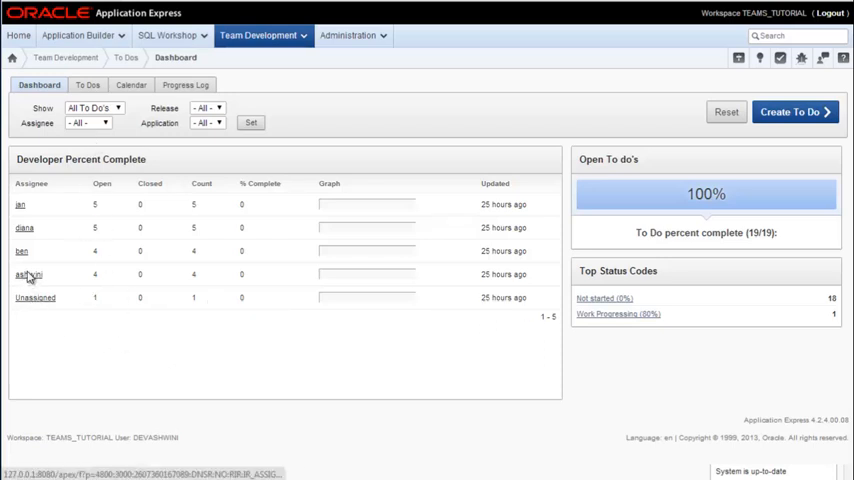
Step: Filter the to-do report to one developer's four assigned tasks via the Assignee column
{"action": "left_click", "coordinate": [28, 274]}
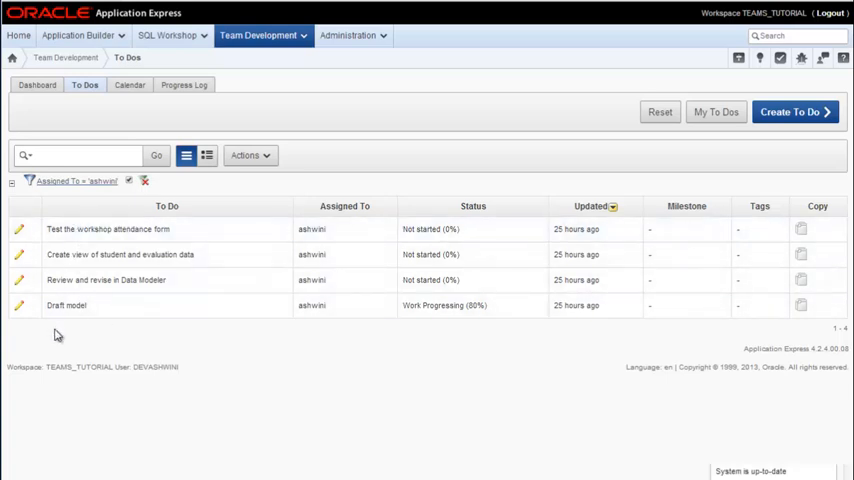
{"action": "mouse_move", "coordinate": [490, 386]}
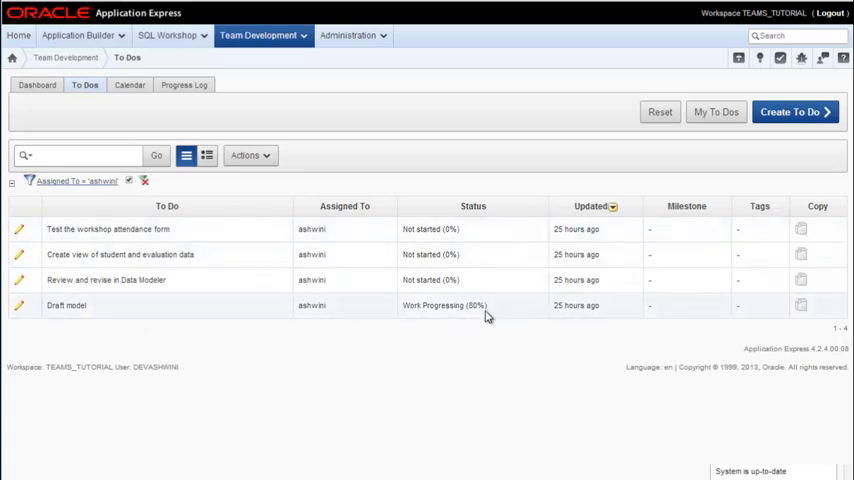
{"action": "mouse_move", "coordinate": [324, 340]}
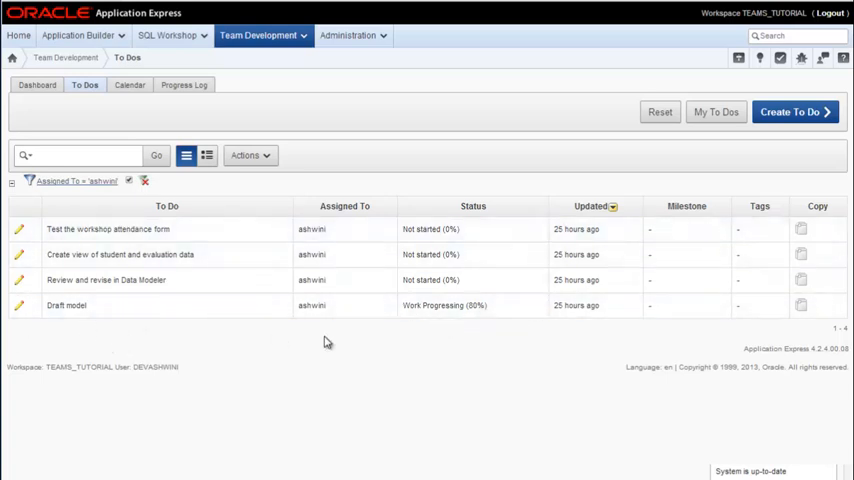
{"action": "mouse_move", "coordinate": [140, 312]}
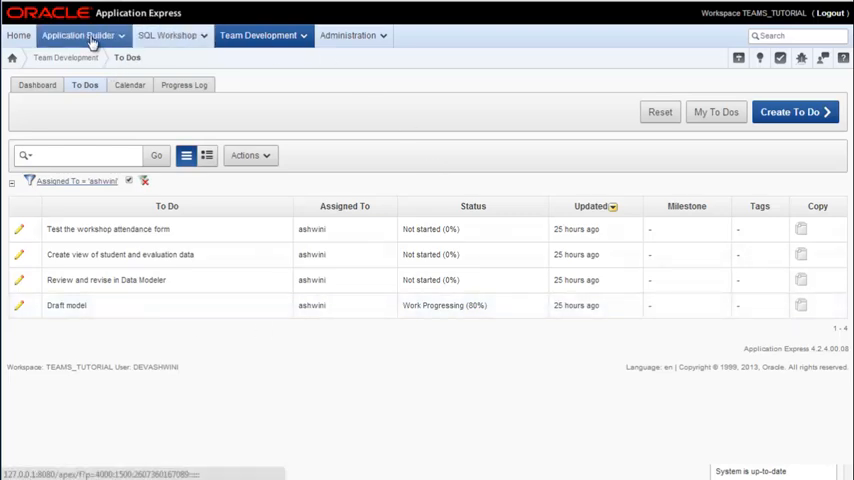
Step: Return home, view Application Builder's Sample Database Application, then move to SQL Workshop
{"action": "left_click", "coordinate": [14, 36]}
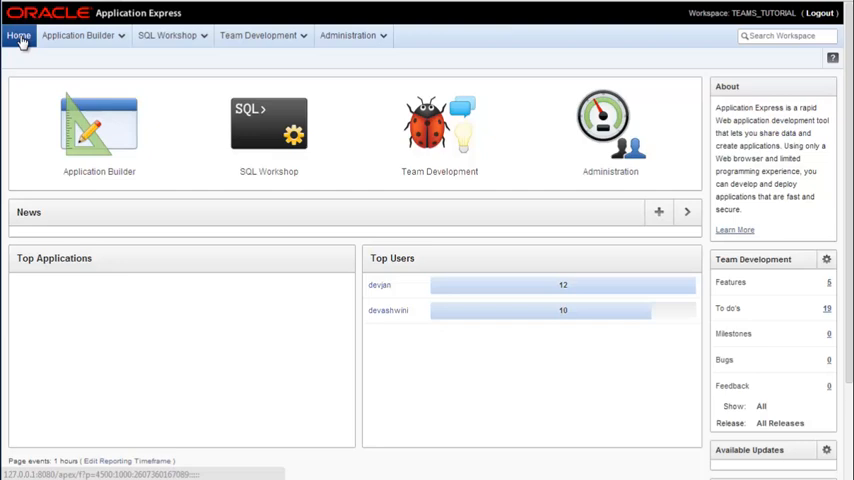
{"action": "mouse_move", "coordinate": [330, 238]}
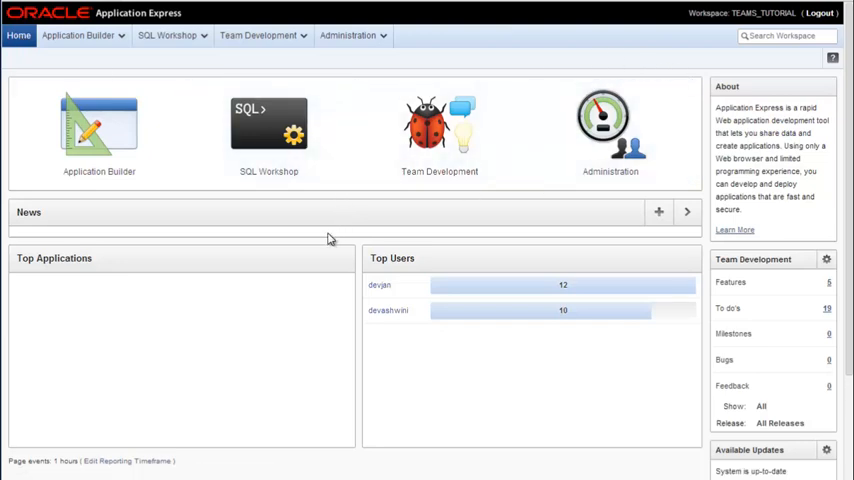
{"action": "mouse_move", "coordinate": [212, 324]}
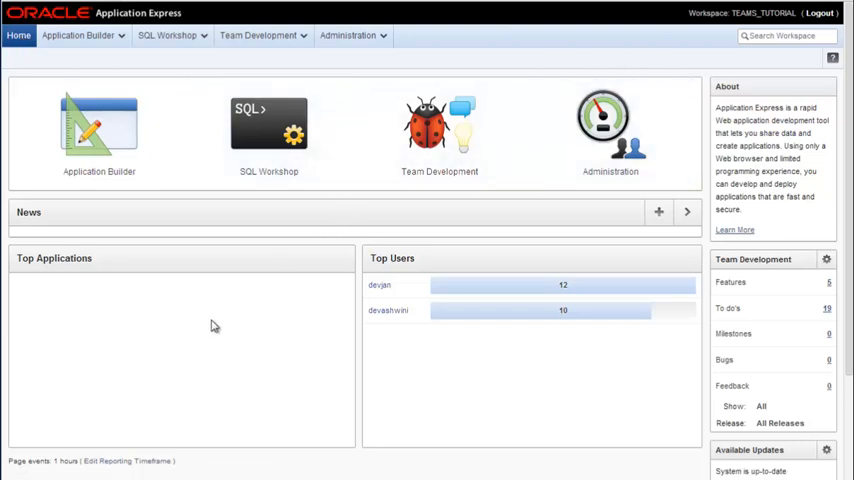
{"action": "left_click", "coordinate": [96, 130]}
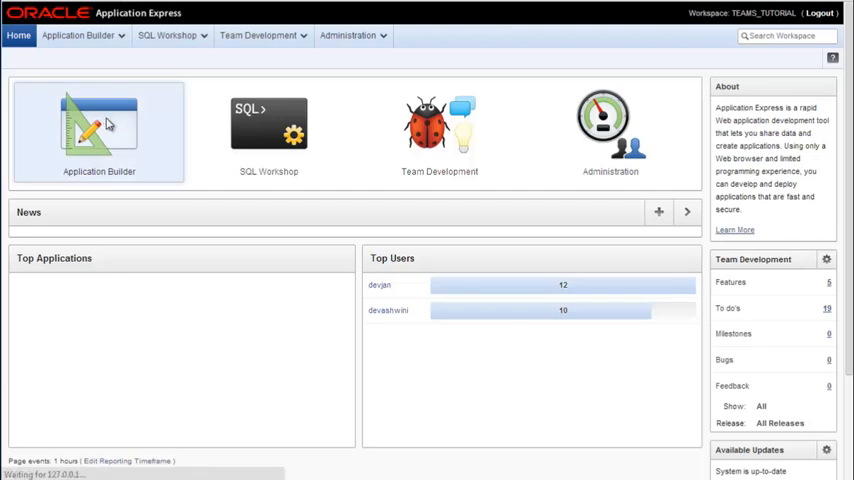
{"action": "left_click", "coordinate": [98, 126]}
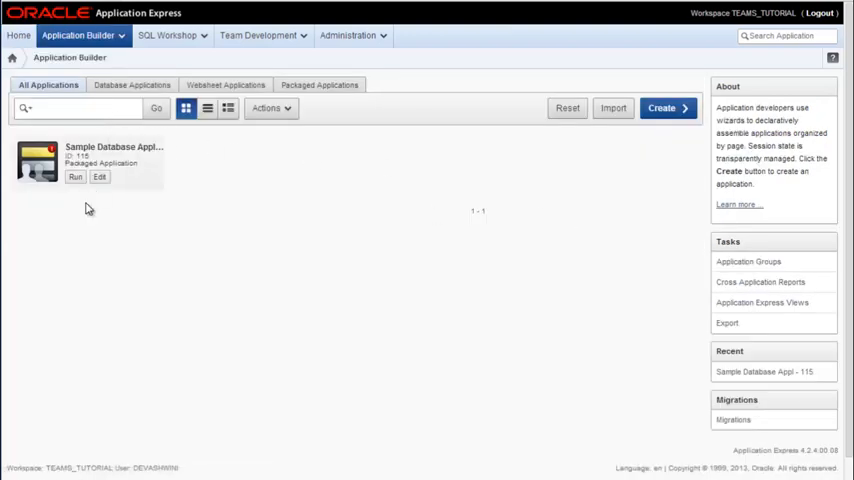
{"action": "mouse_move", "coordinate": [84, 238]}
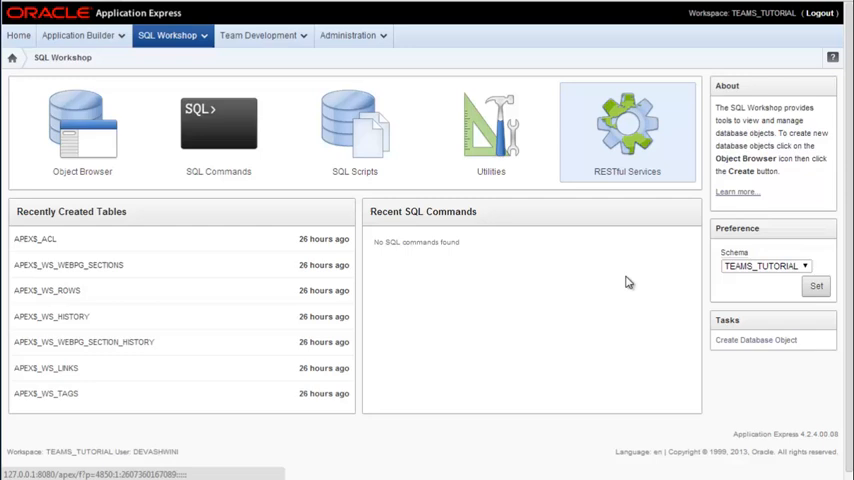
{"action": "mouse_move", "coordinate": [604, 318]}
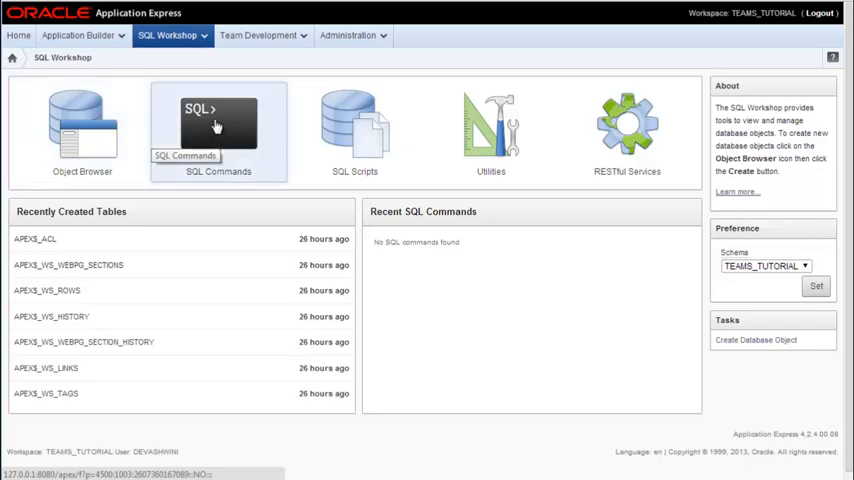
{"action": "mouse_move", "coordinate": [356, 126]}
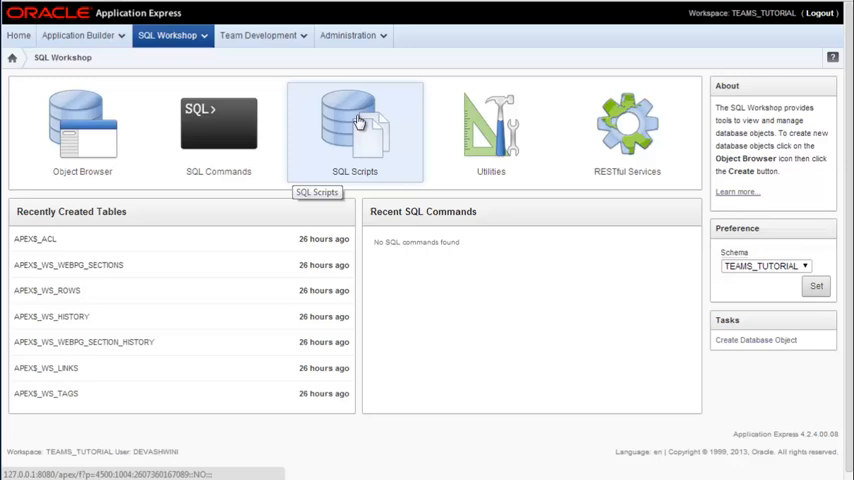
{"action": "mouse_move", "coordinate": [424, 166]}
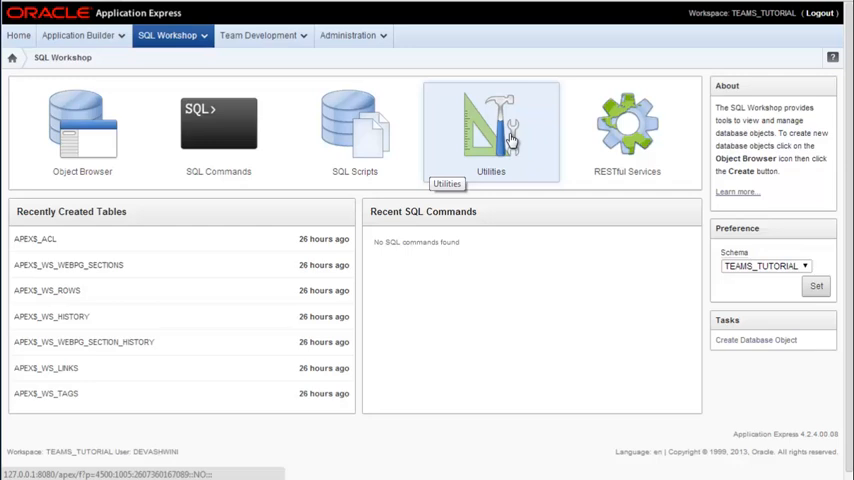
{"action": "mouse_move", "coordinate": [84, 130]}
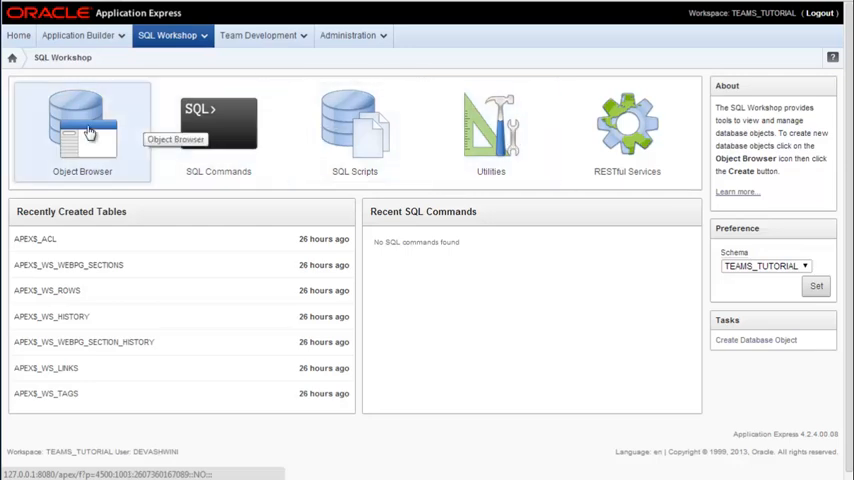
Step: Browse the schema's tables (APEX_ACL, DEMO_CUSTOMERS, DEPT, EMP) in the Object Browser
{"action": "left_click", "coordinate": [84, 130]}
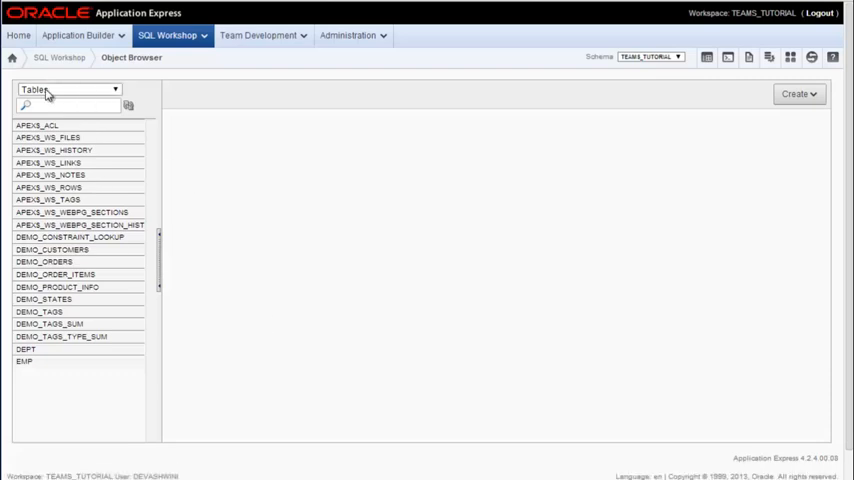
{"action": "mouse_move", "coordinate": [116, 302]}
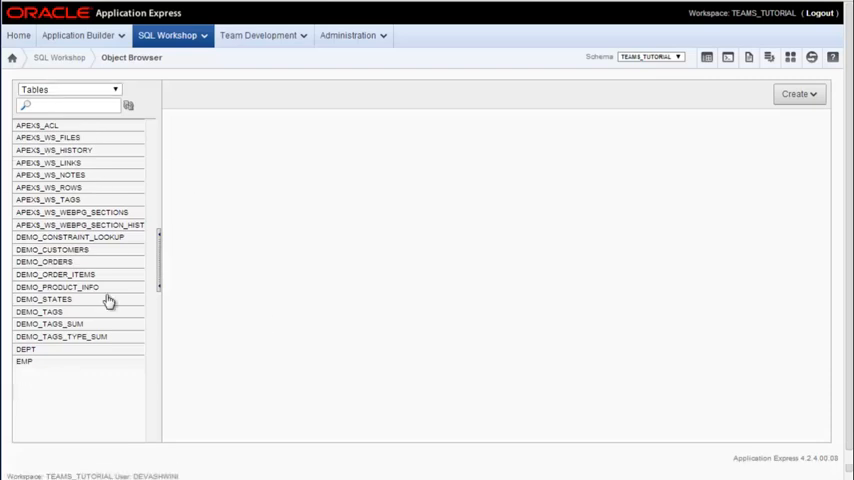
{"action": "mouse_move", "coordinate": [364, 312]}
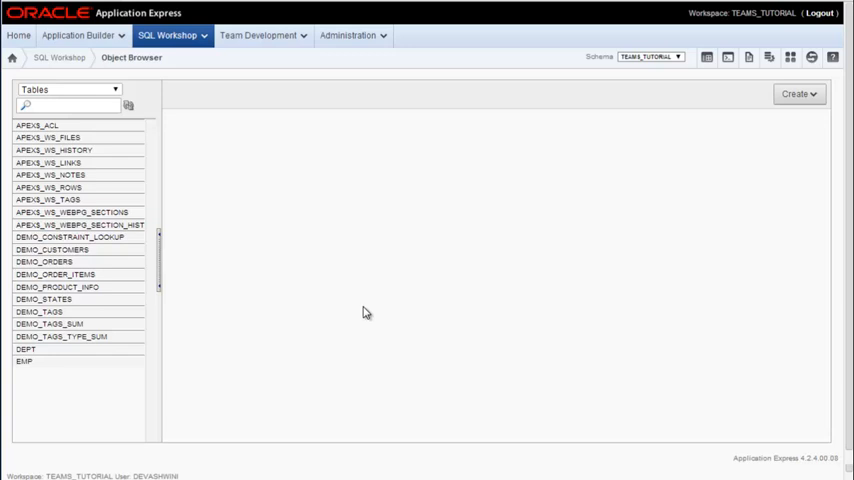
{"action": "mouse_move", "coordinate": [334, 300]}
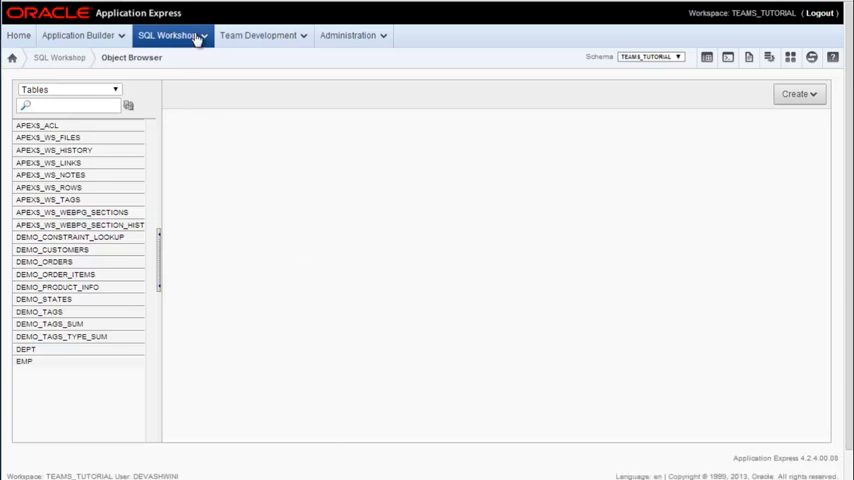
Step: Reach the empty SQL Commands editor from the SQL Workshop tab menu
{"action": "left_click", "coordinate": [180, 36]}
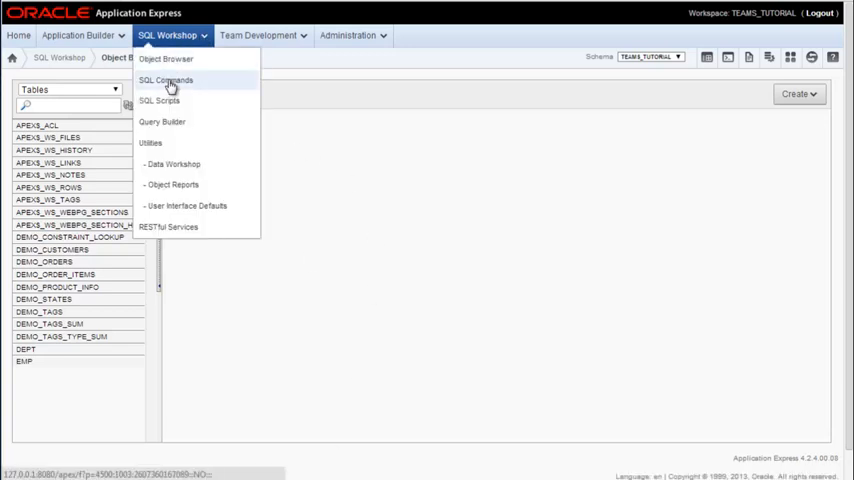
{"action": "left_click", "coordinate": [170, 80]}
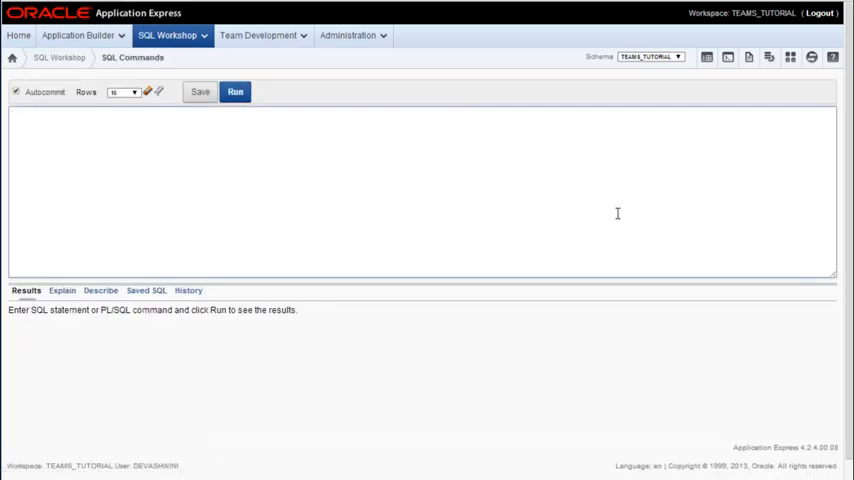
{"action": "mouse_move", "coordinate": [388, 174]}
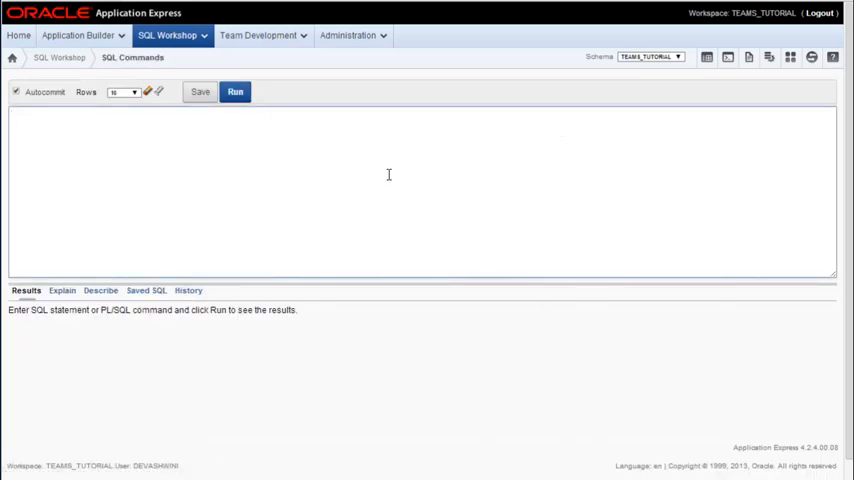
{"action": "mouse_move", "coordinate": [650, 360]}
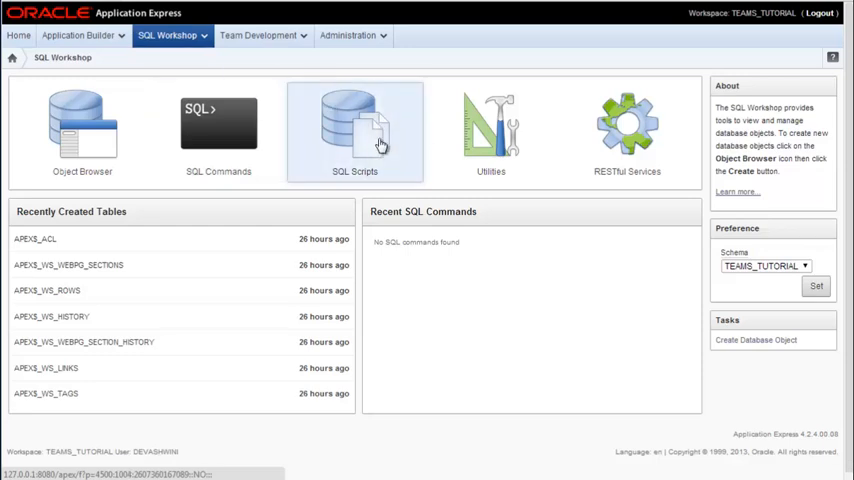
{"action": "mouse_move", "coordinate": [366, 140]}
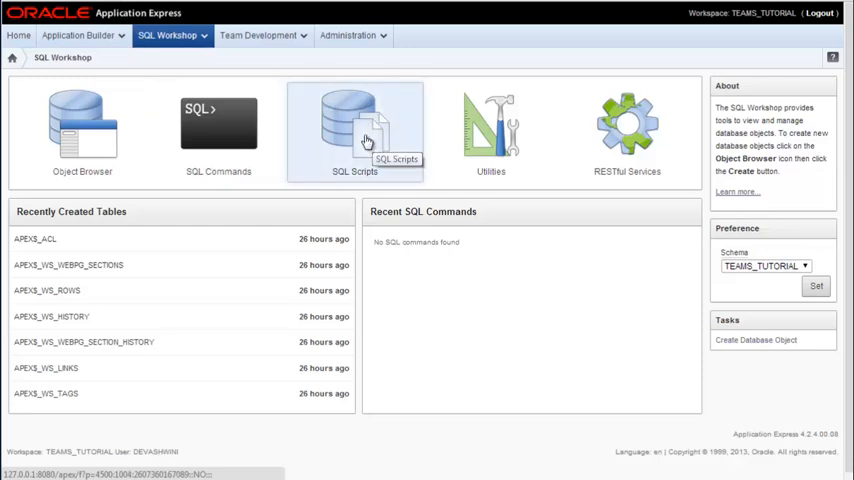
Step: View the SQL Scripts and Utilities area, then go back to the workspace home page
{"action": "left_click", "coordinate": [354, 120]}
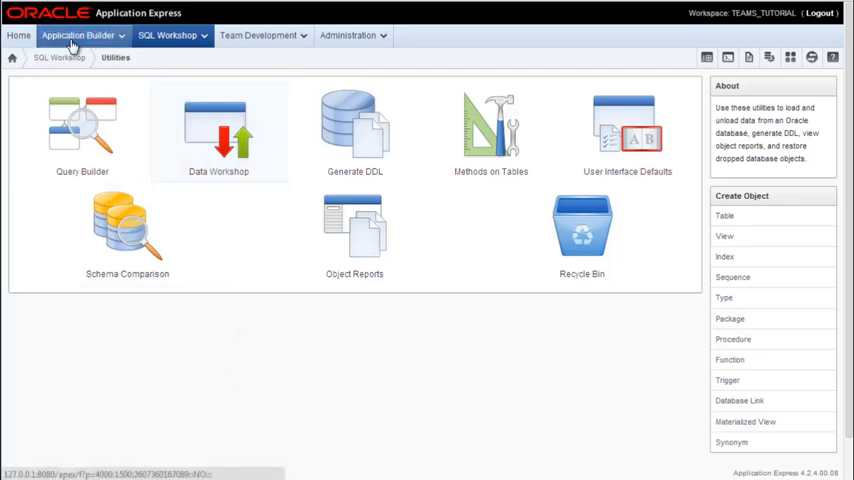
{"action": "left_click", "coordinate": [12, 38]}
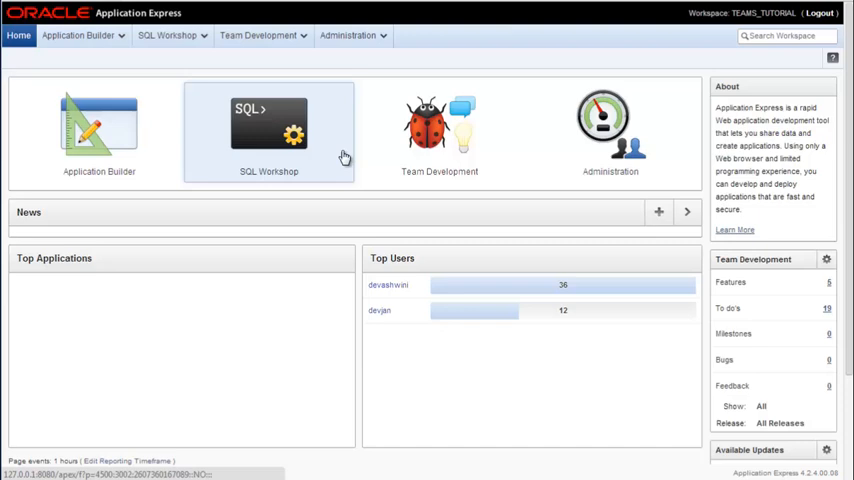
{"action": "mouse_move", "coordinate": [332, 148]}
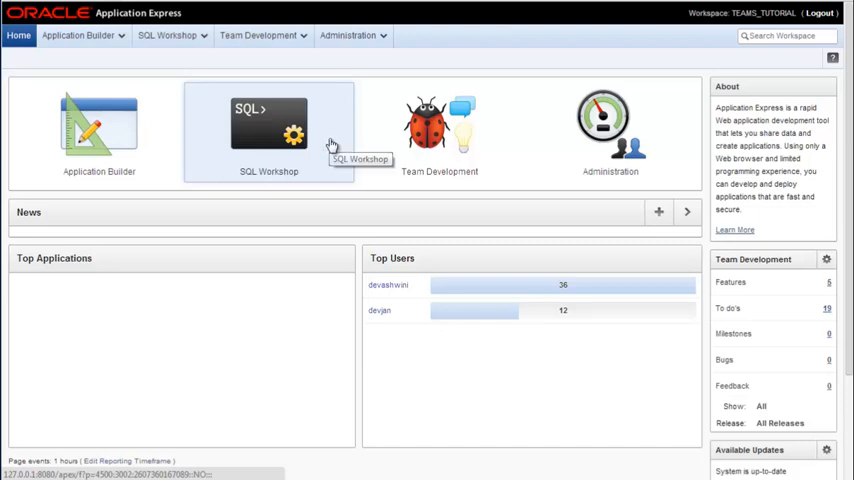